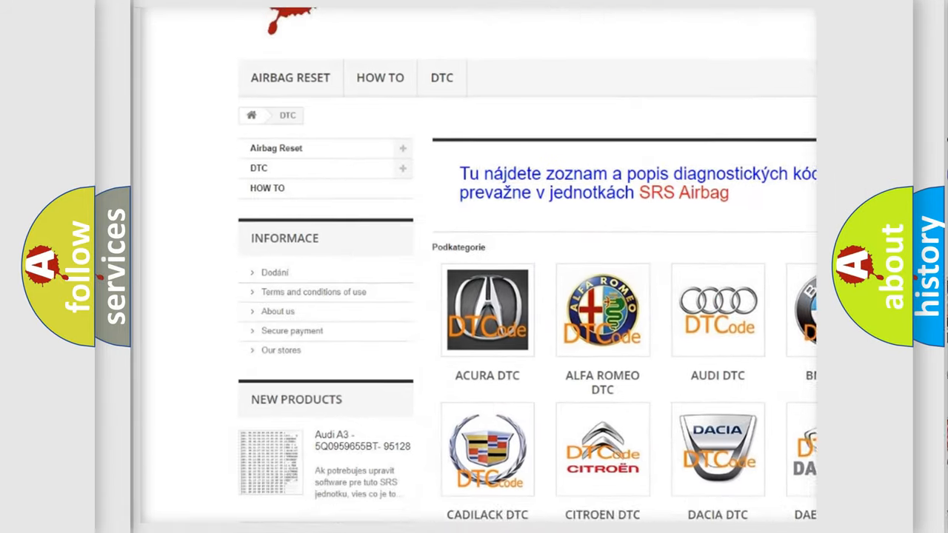
pyautogui.scroll(-3)
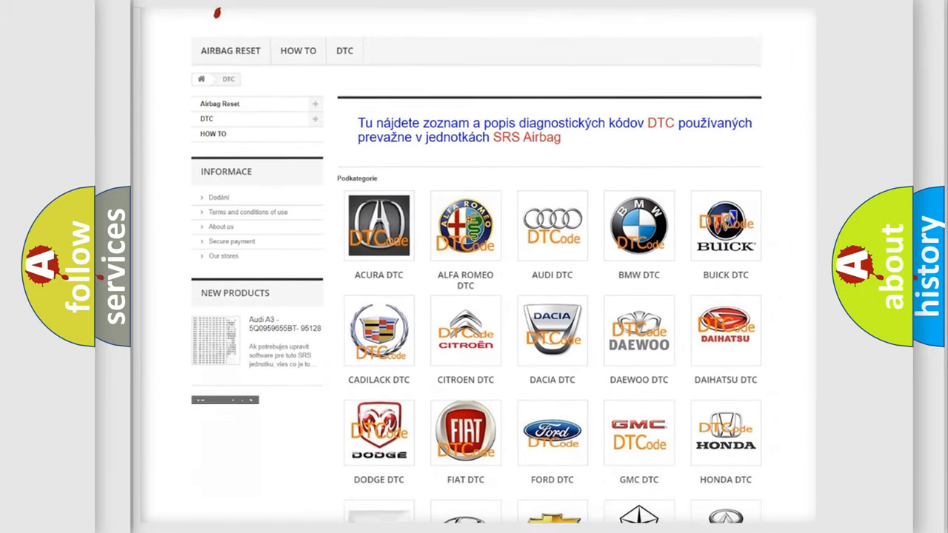
pyautogui.scroll(-3)
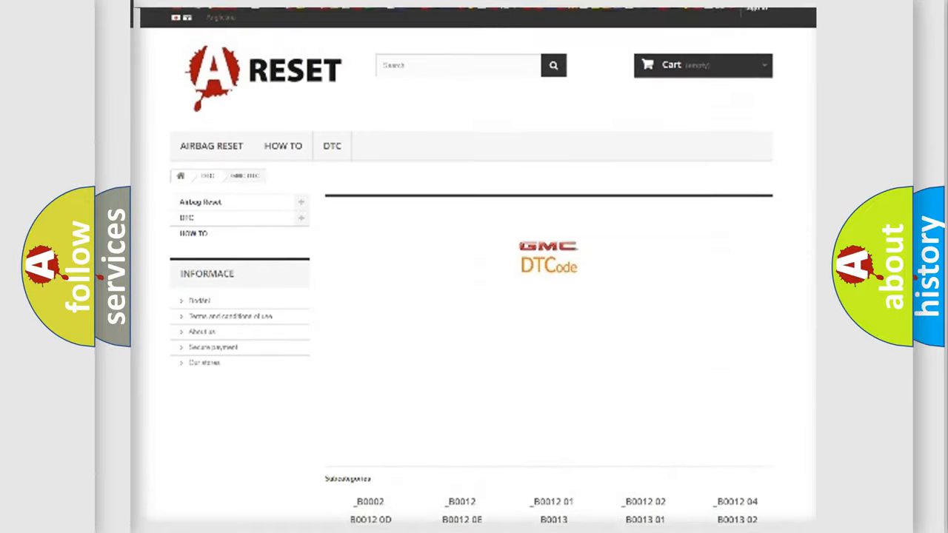
pyautogui.scroll(3)
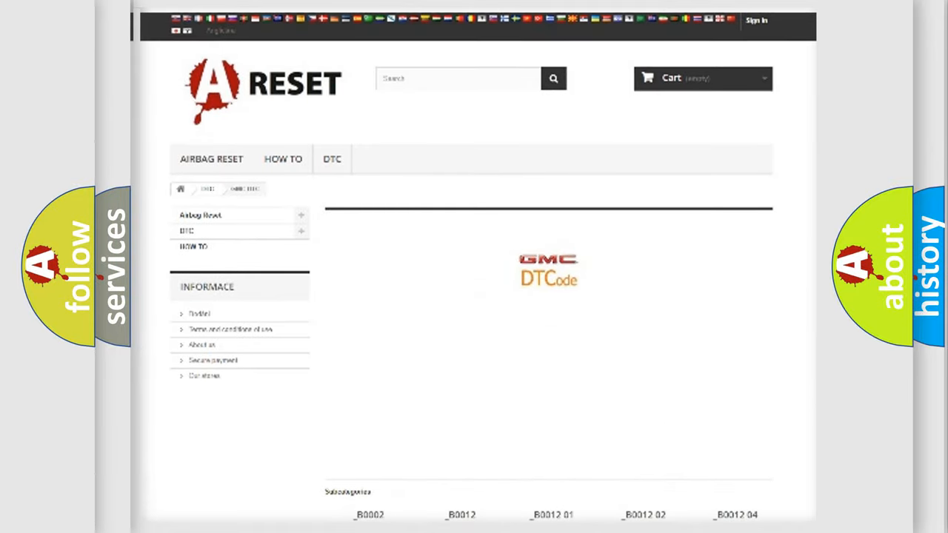